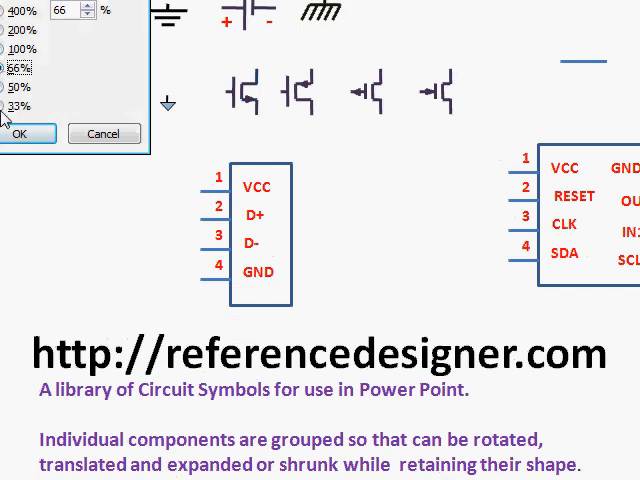
Place the 8-pin IC with Vcc on pin 1 and a 2.2K resistor on pin 7
left_click(26, 132)
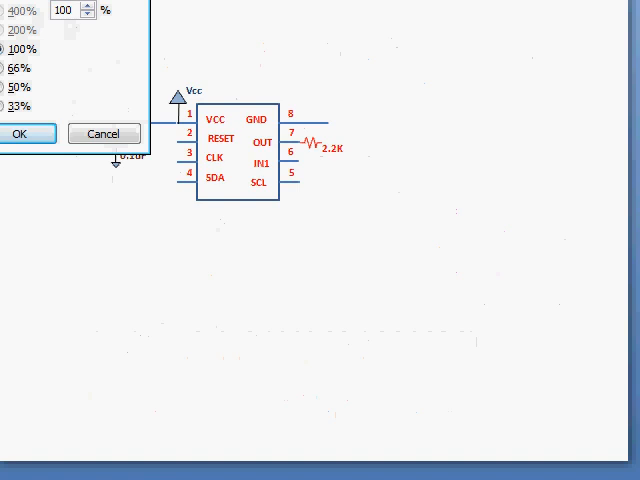
Paste the 0.1uF capacitor beside pin 2 and bring the 2nH coil onto the slide
left_click(18, 132)
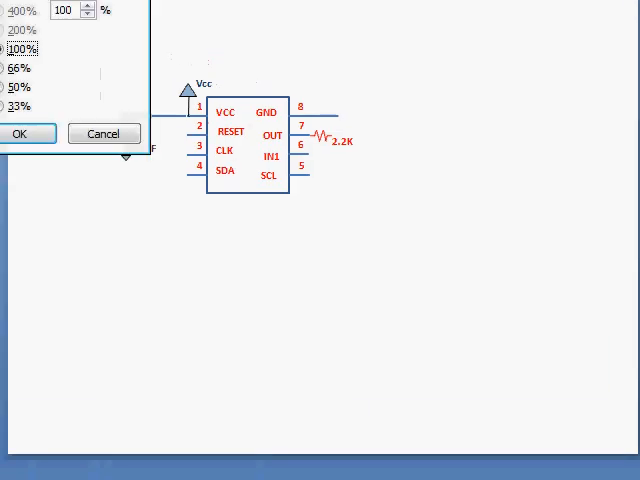
left_click(20, 132)
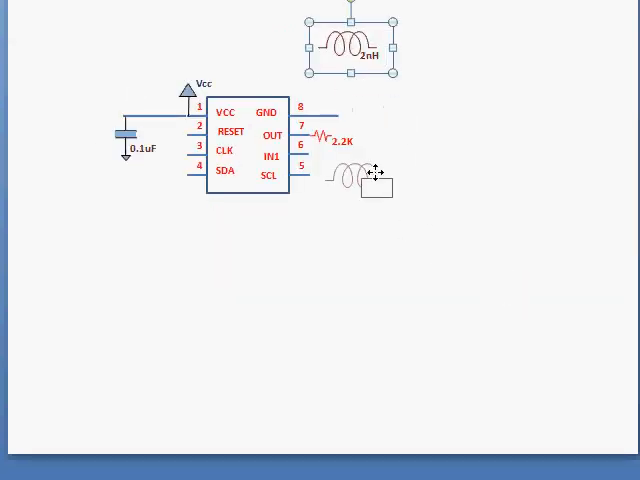
Move the 2nH coil onto pin 5 (SCL) and paste a transistor right of the 2.2K resistor
left_click_drag(350, 42, 356, 176)
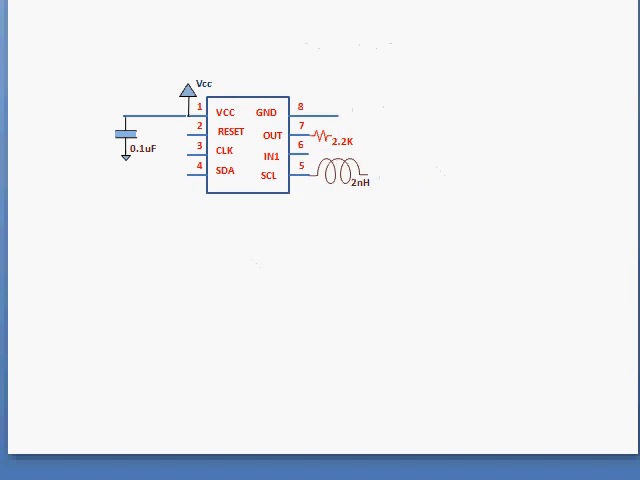
key("right")
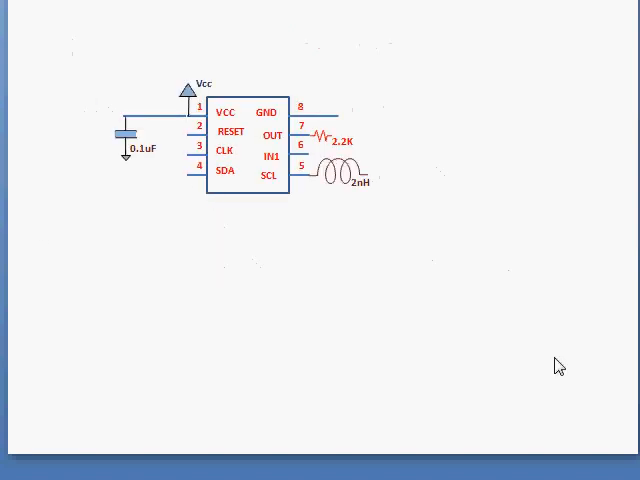
left_click(72, 100)
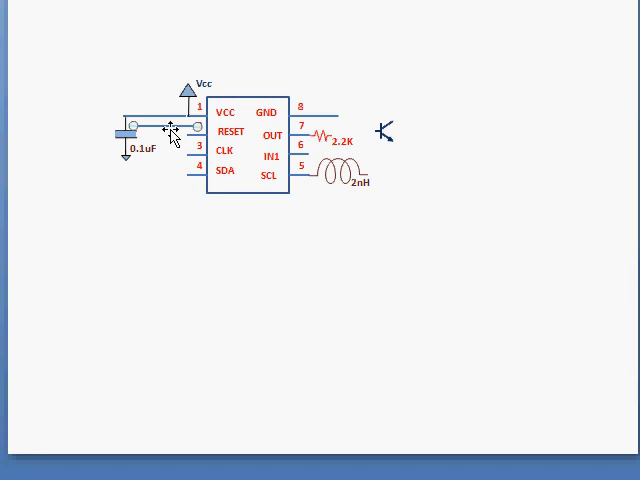
mouse_move(360, 132)
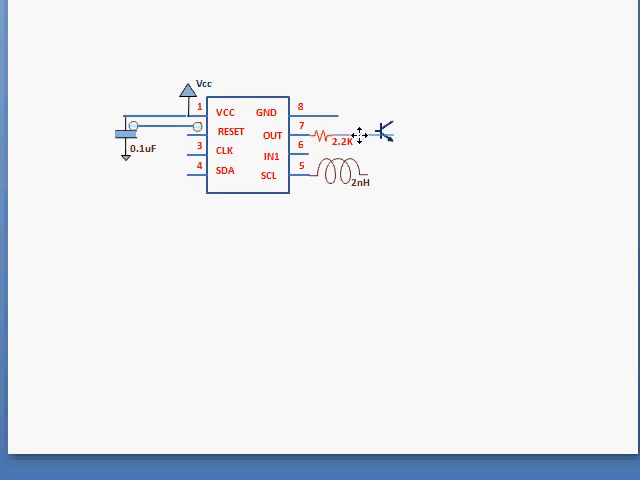
Put the transistor on the OUT line with a second 2.2K resistor above and ground below
left_click(382, 132)
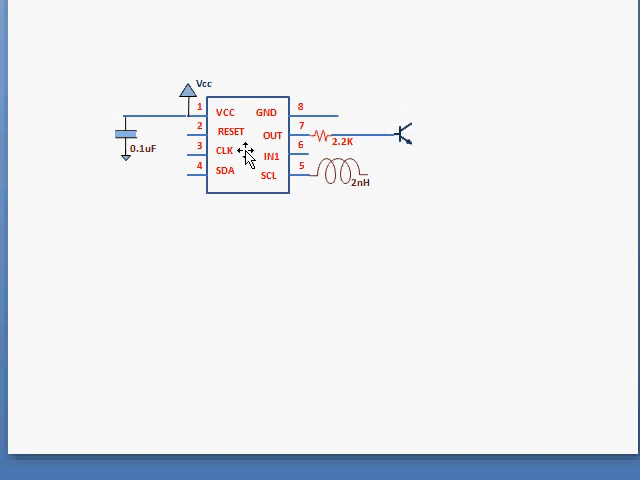
left_click(124, 136)
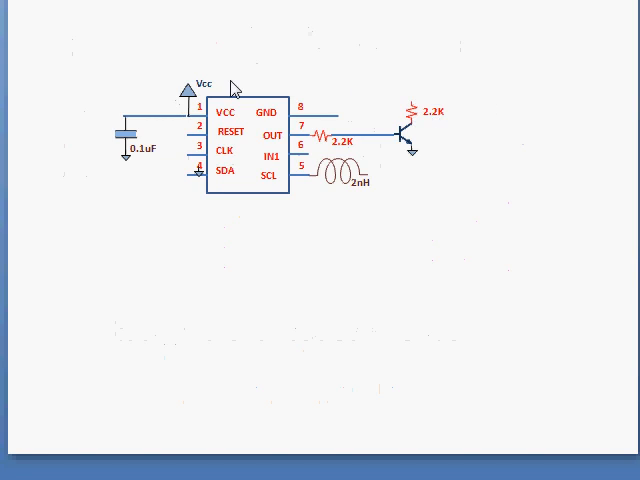
Copy a Vcc symbol and place it on top of the upper 2.2K resistor
left_click(188, 84)
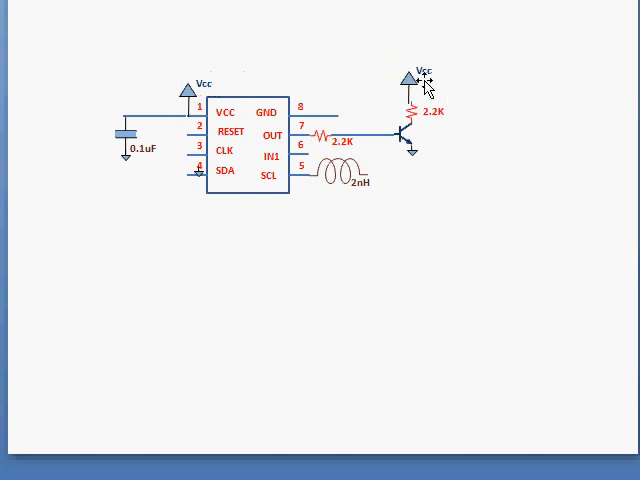
left_click(412, 78)
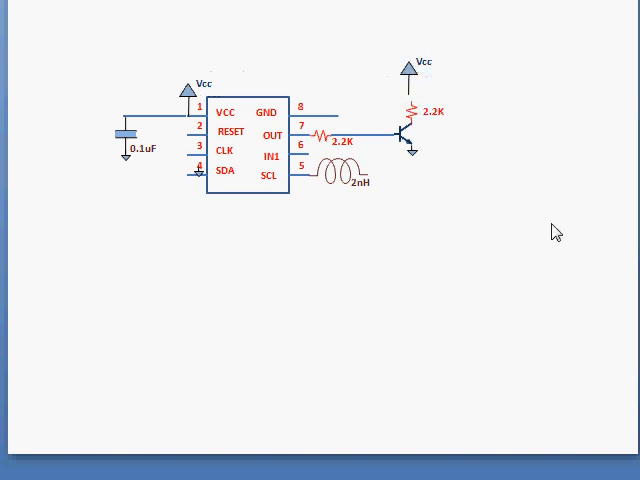
left_click(412, 70)
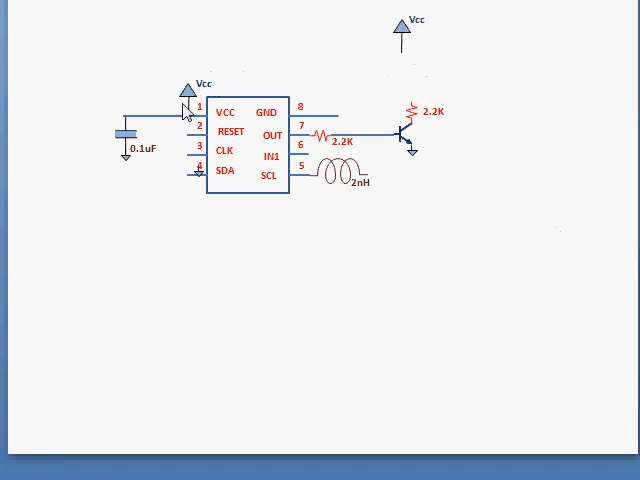
mouse_move(476, 150)
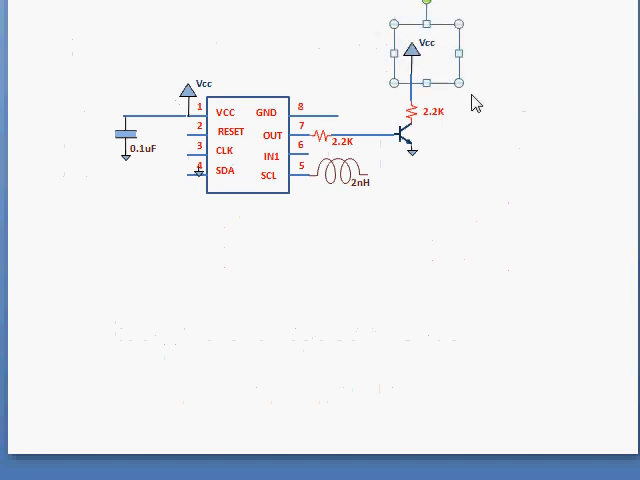
left_click(400, 308)
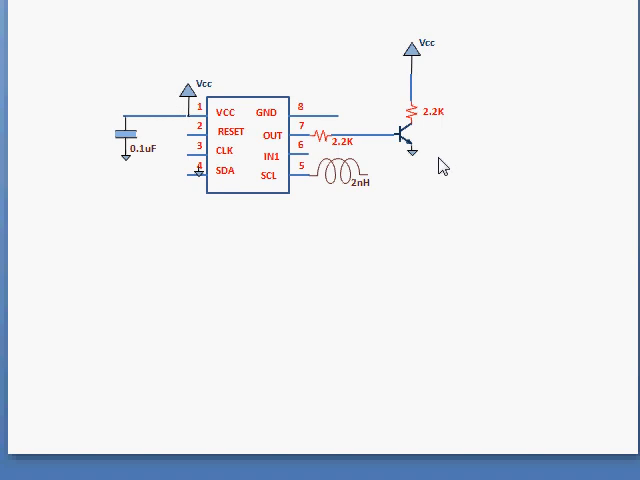
Select the whole circuit, copy it and paste it onto a new slide
left_click_drag(76, 30, 590, 320)
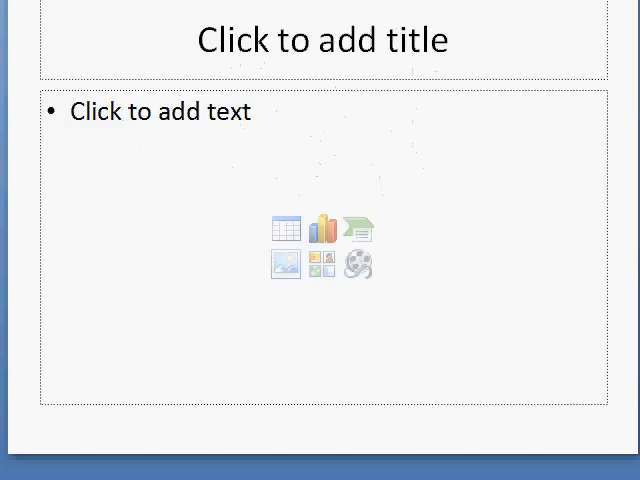
left_click(276, 98)
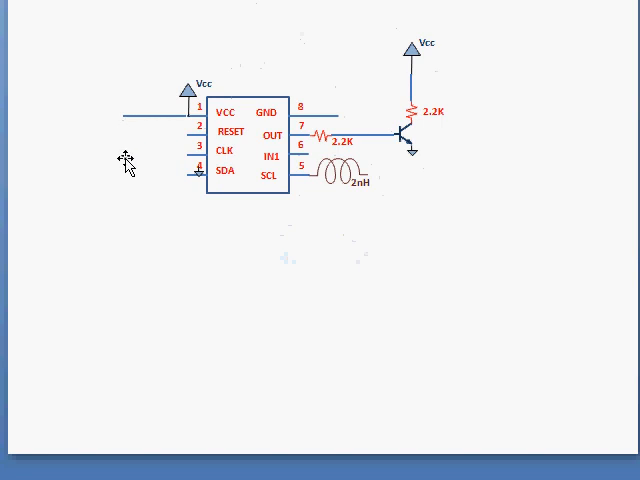
mouse_move(130, 128)
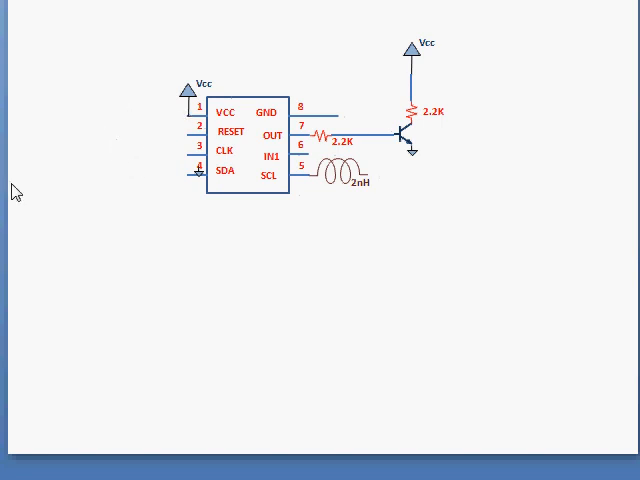
mouse_move(136, 180)
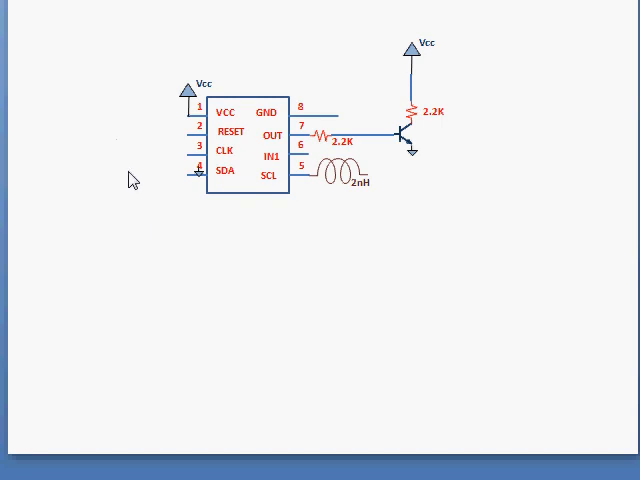
Draw two red crossing lines over the 0.1uF capacitor in the copy
left_click_drag(124, 116, 184, 116)
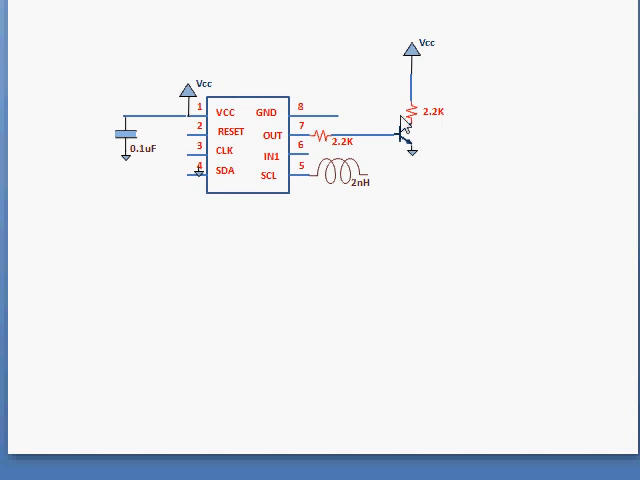
mouse_move(88, 122)
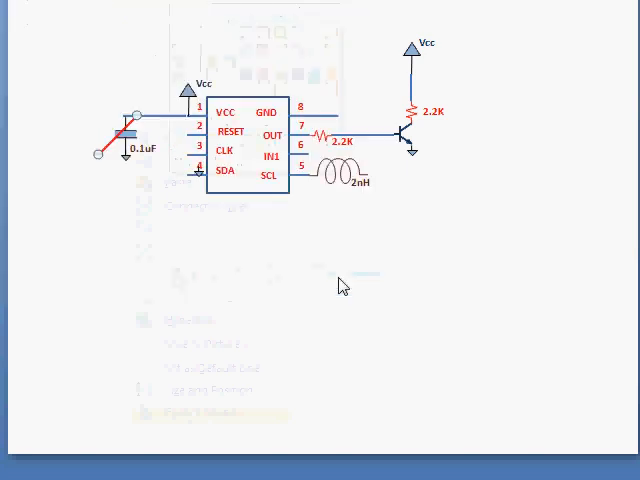
mouse_move(208, 272)
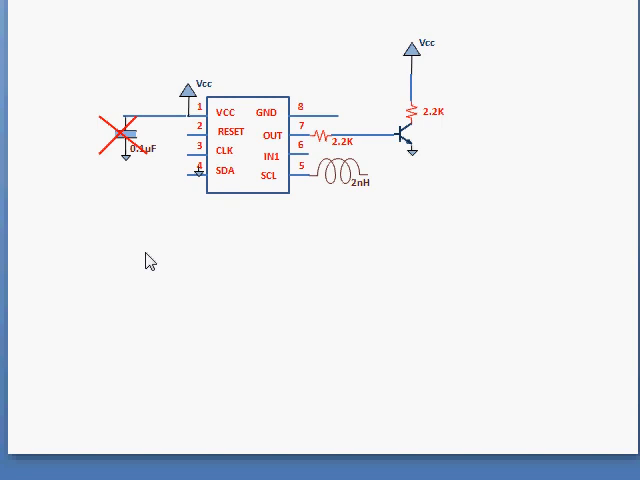
mouse_move(16, 182)
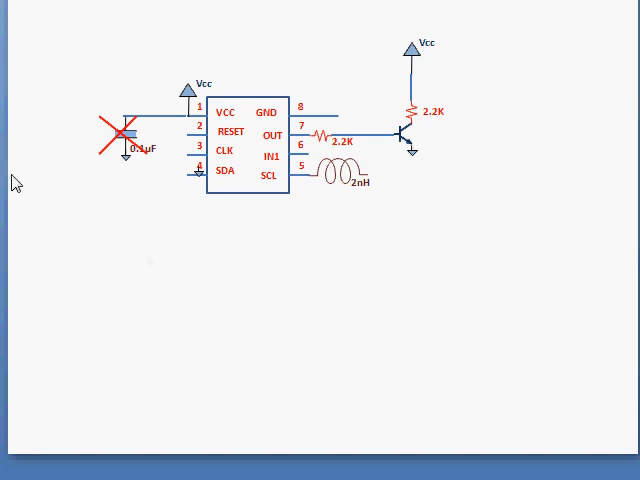
mouse_move(170, 304)
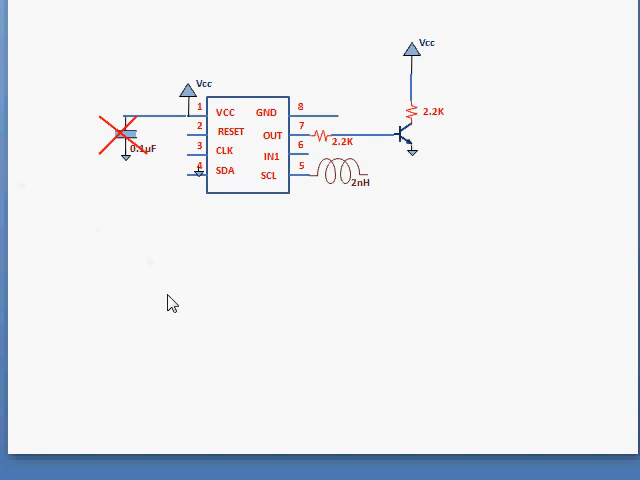